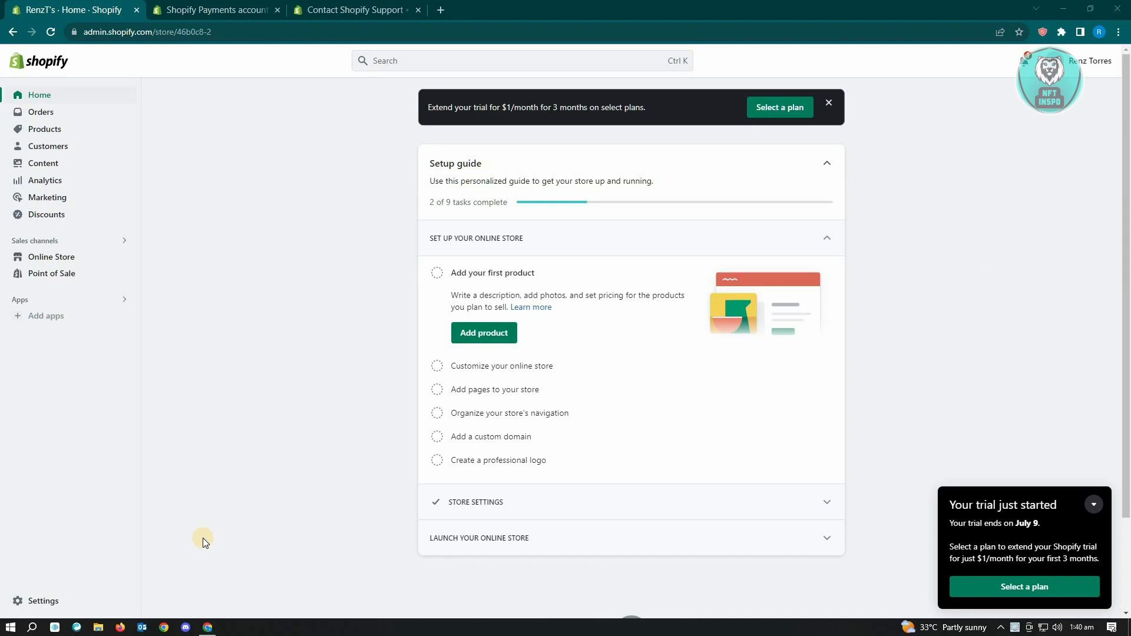
Switch to the 'Shopify Payments account holds' help article tab.
{"action": "left_click", "coordinate": [209, 9]}
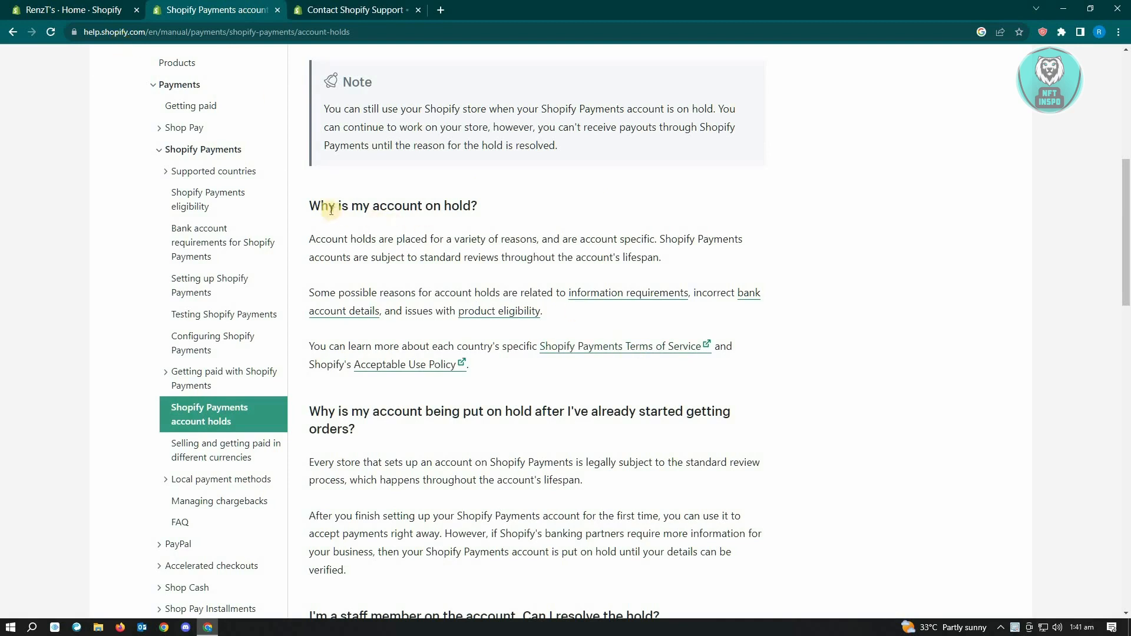
Select the 'Why is my account on hold?' heading and read further down the article.
{"action": "triple_click", "coordinate": [393, 206]}
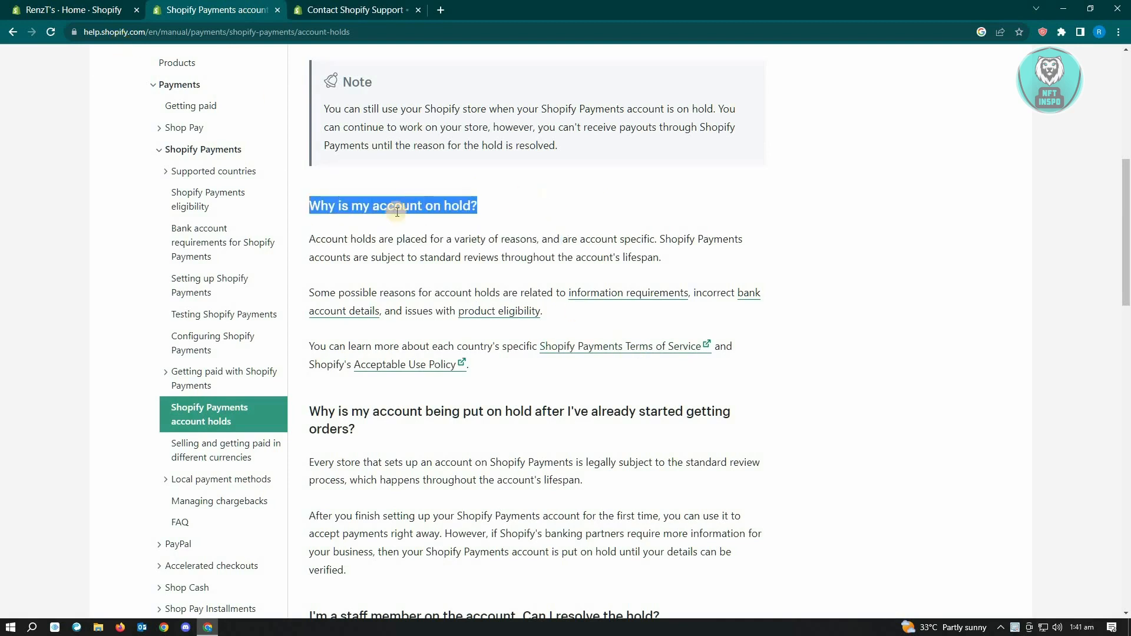
{"action": "mouse_move", "coordinate": [641, 276]}
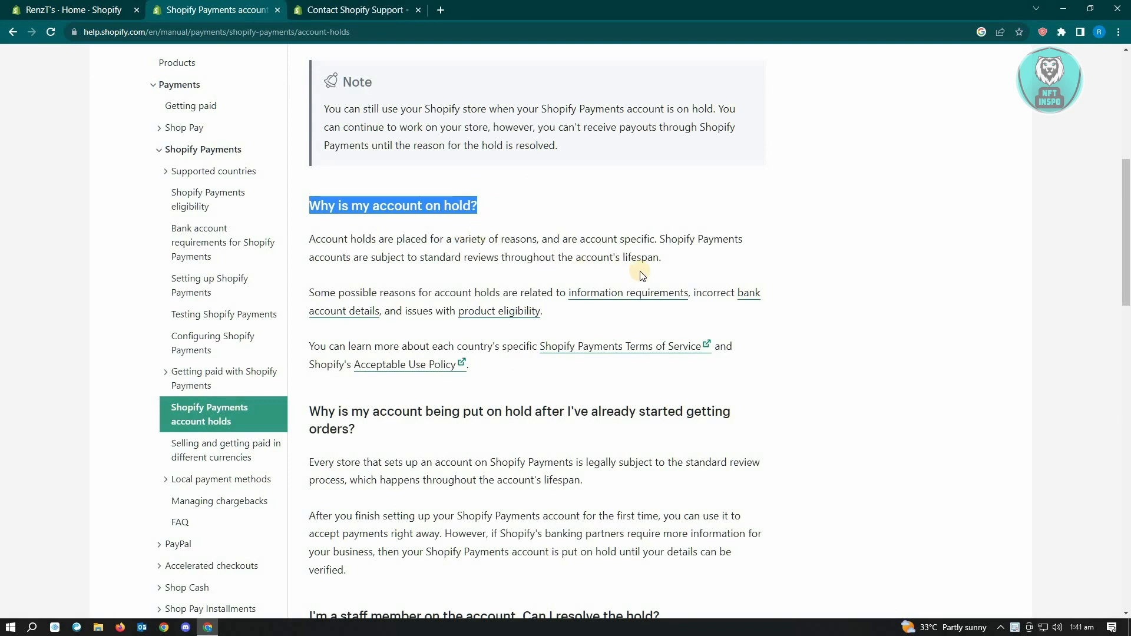
{"action": "mouse_move", "coordinate": [544, 316]}
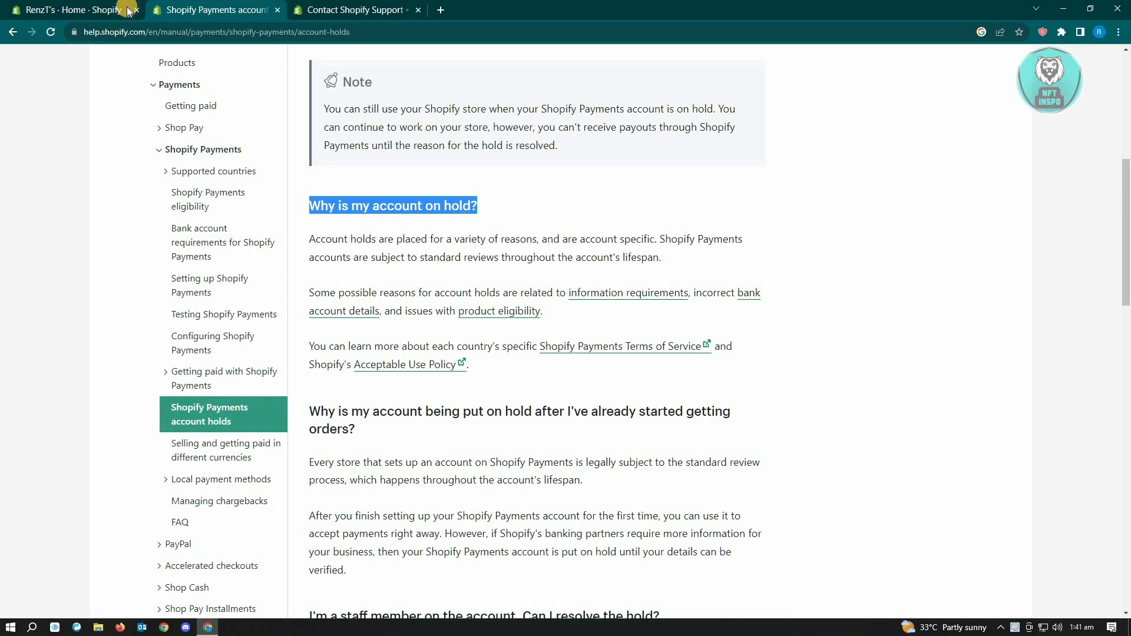
{"action": "mouse_move", "coordinate": [622, 311]}
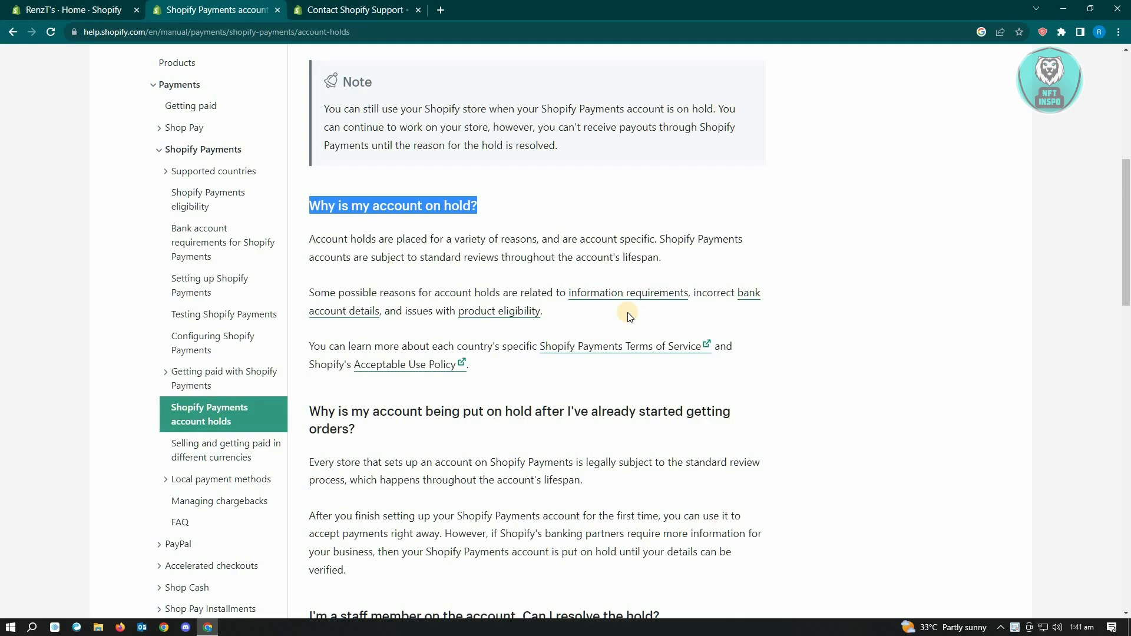
{"action": "mouse_move", "coordinate": [624, 318]}
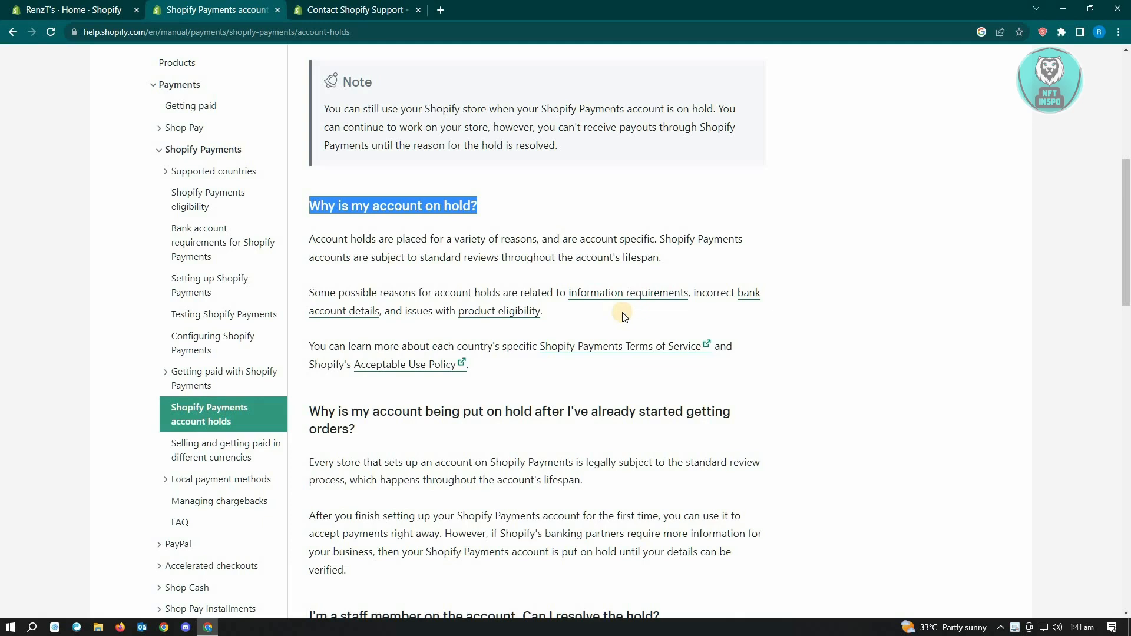
{"action": "mouse_move", "coordinate": [597, 320]}
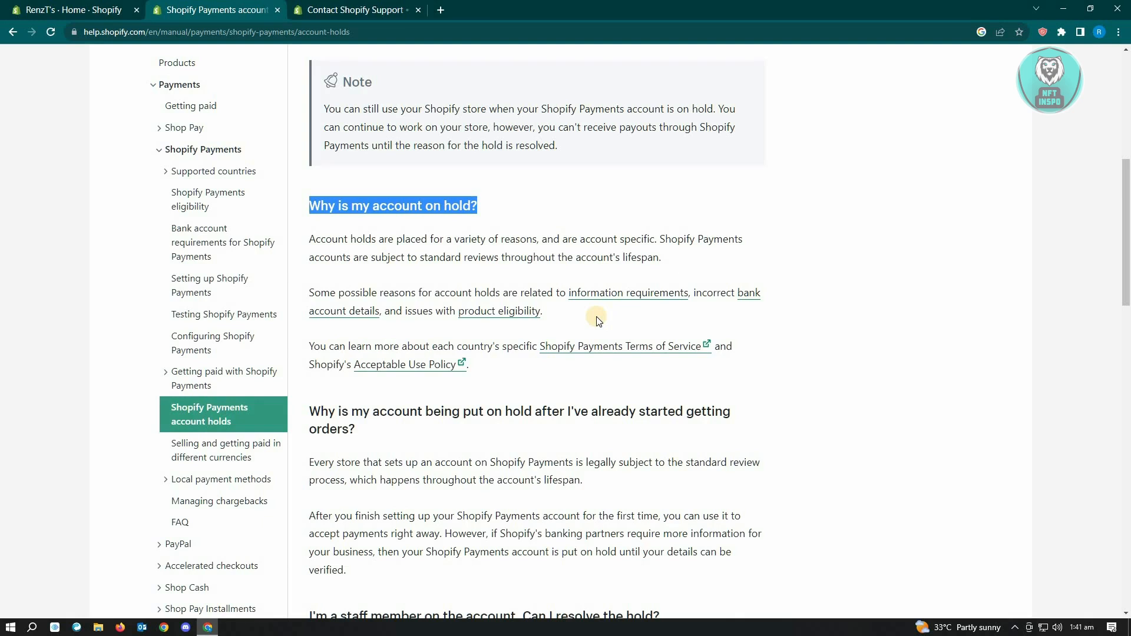
{"action": "mouse_move", "coordinate": [637, 349]}
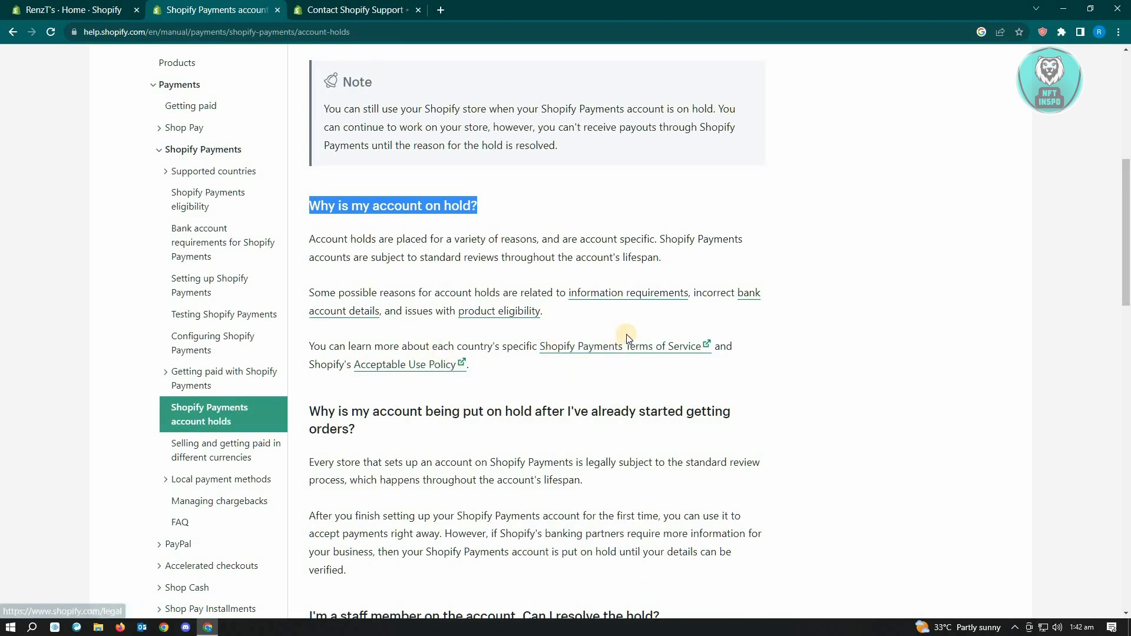
{"action": "scroll", "scroll_direction": "down", "scroll_amount": 3}
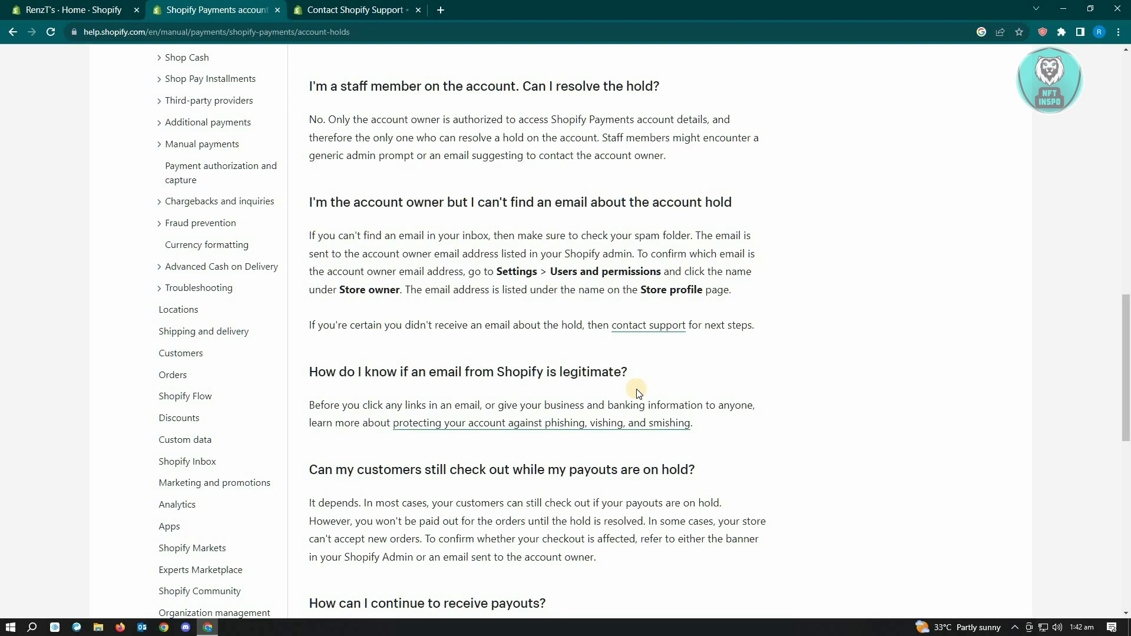
Return to the Shopify admin Home tab showing the setup guide.
{"action": "left_click", "coordinate": [68, 9]}
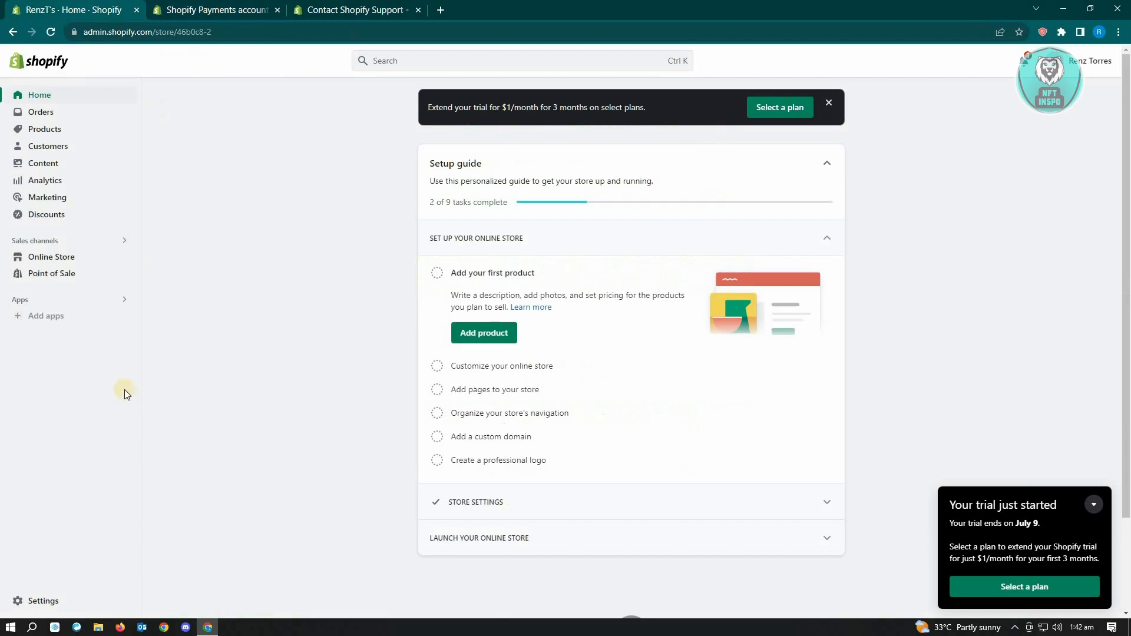
Select the store email in Settings, then return to the account holds article.
{"action": "left_click", "coordinate": [42, 600]}
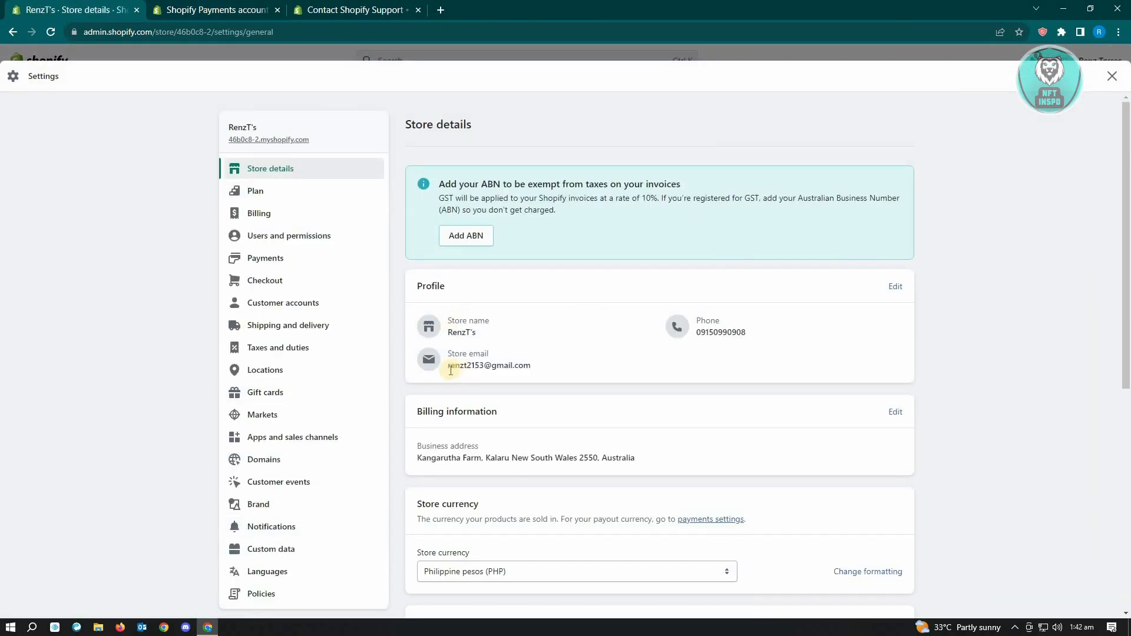
{"action": "double_click", "coordinate": [489, 366]}
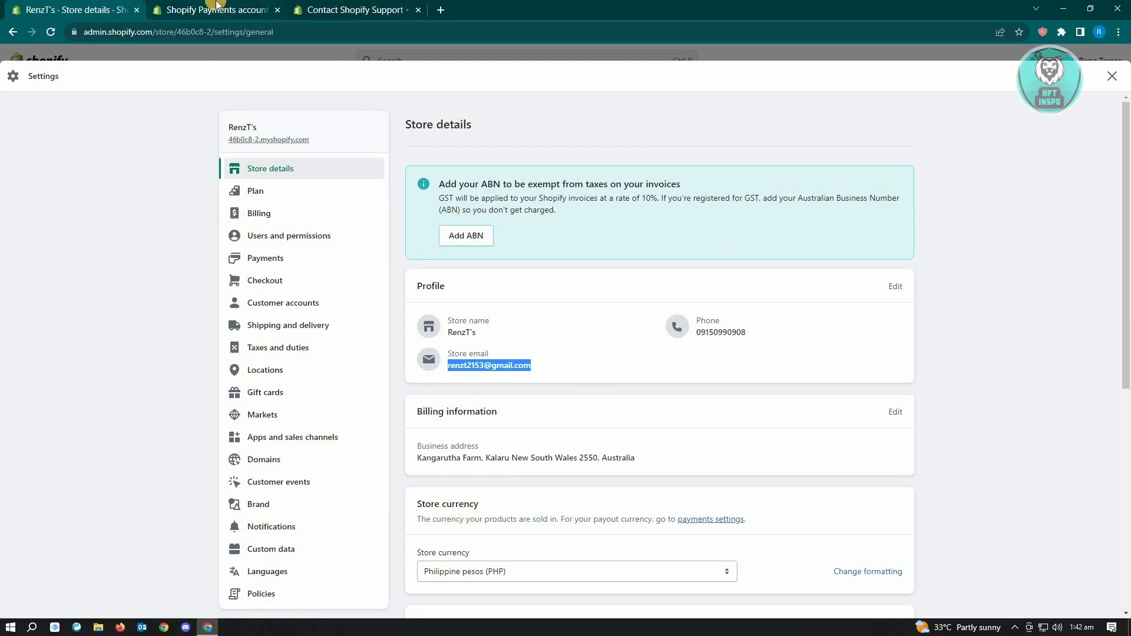
{"action": "left_click", "coordinate": [213, 10]}
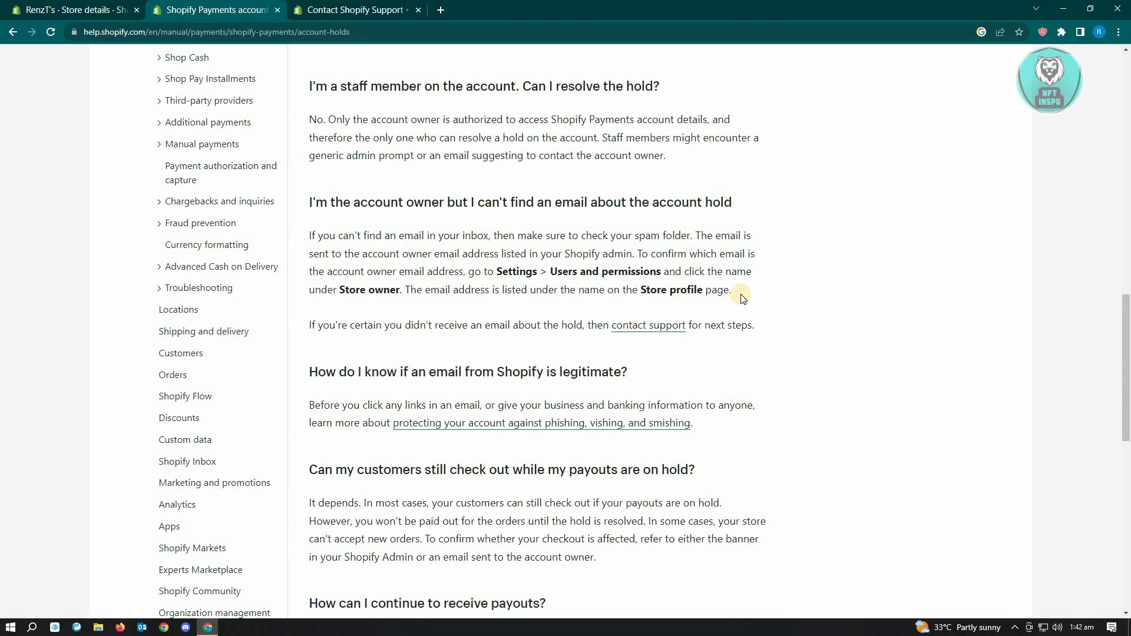
{"action": "mouse_move", "coordinate": [752, 289]}
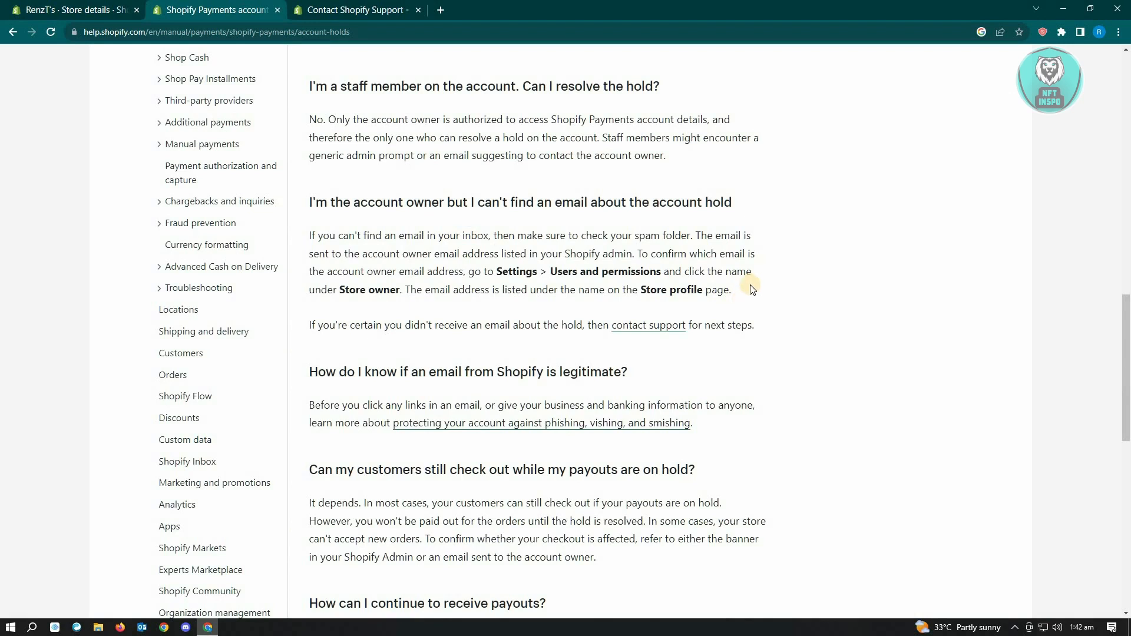
{"action": "mouse_move", "coordinate": [768, 287]}
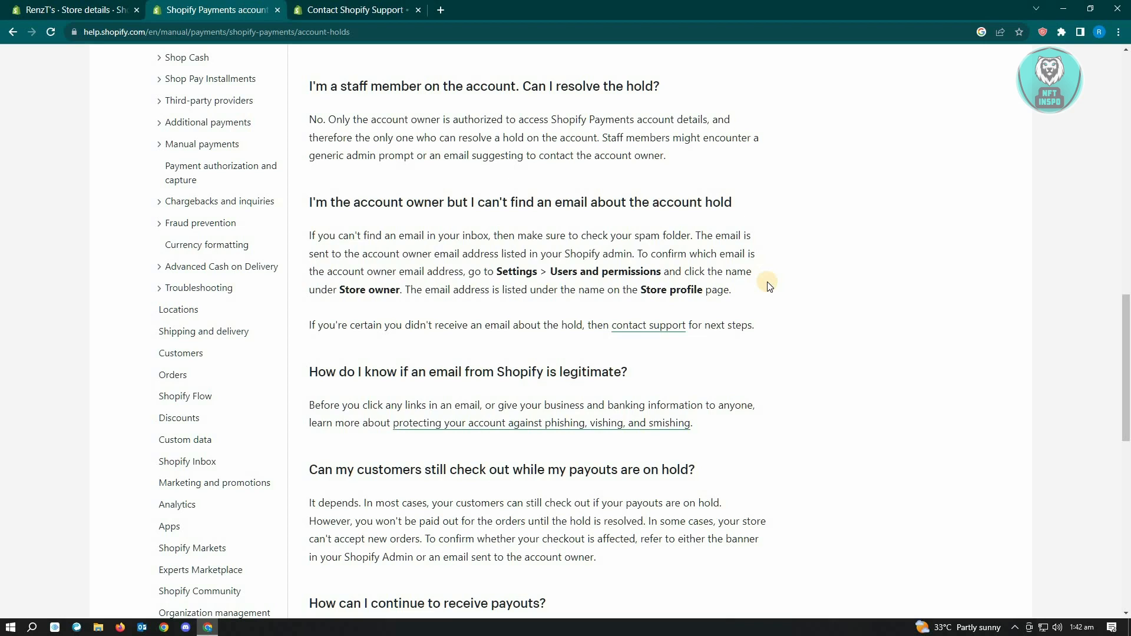
{"action": "mouse_move", "coordinate": [790, 345]}
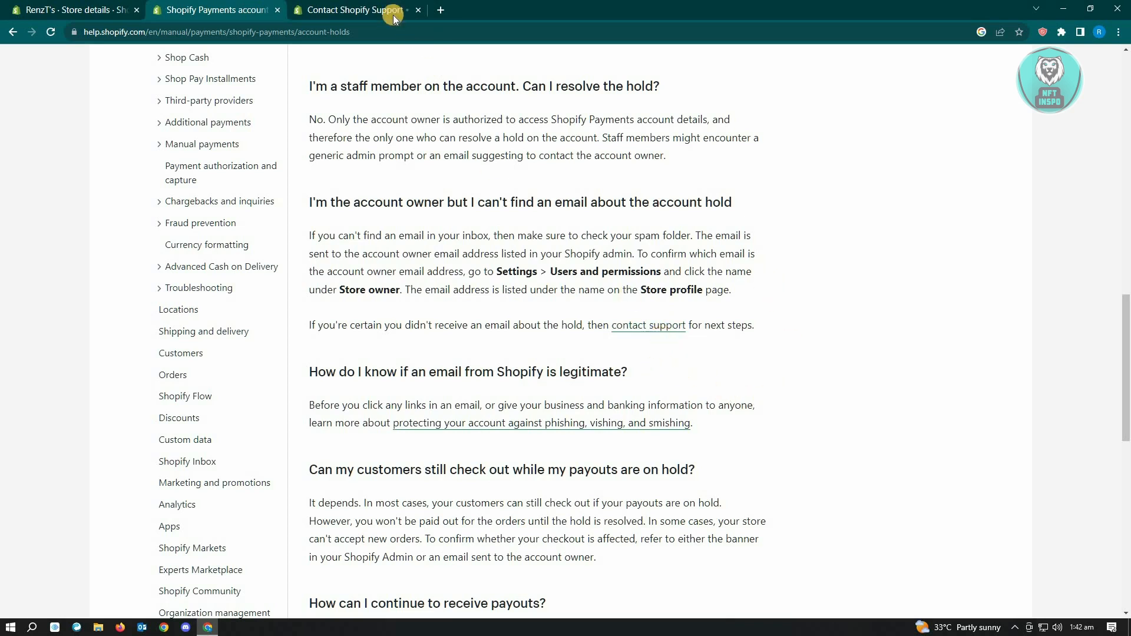
Switch to the 'Contact Shopify Support' tab showing the support login.
{"action": "left_click", "coordinate": [350, 10]}
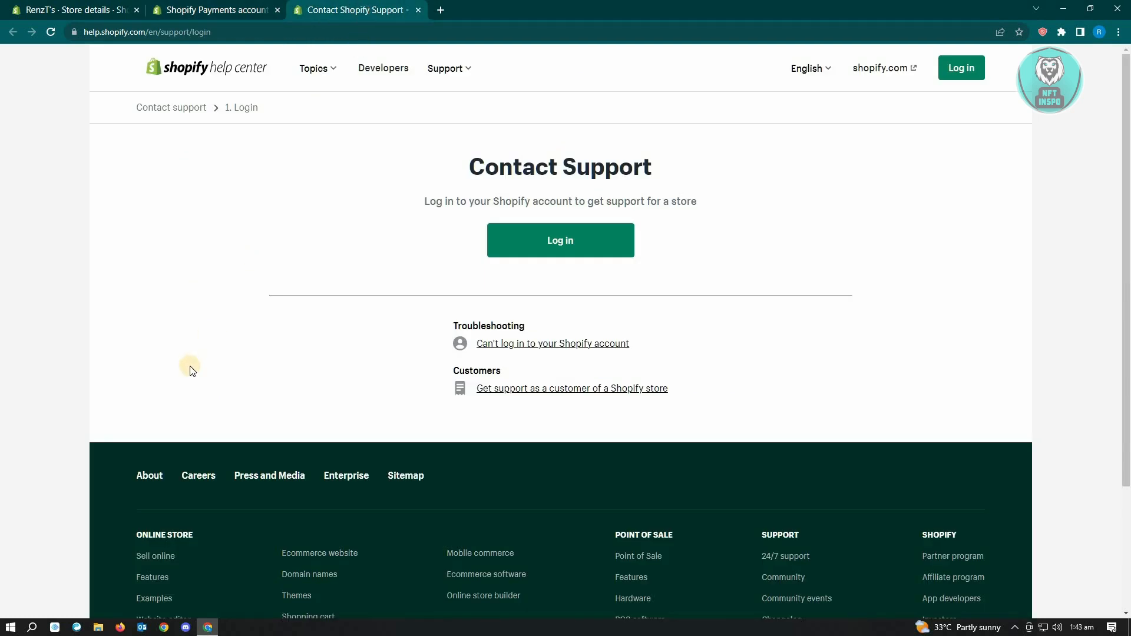